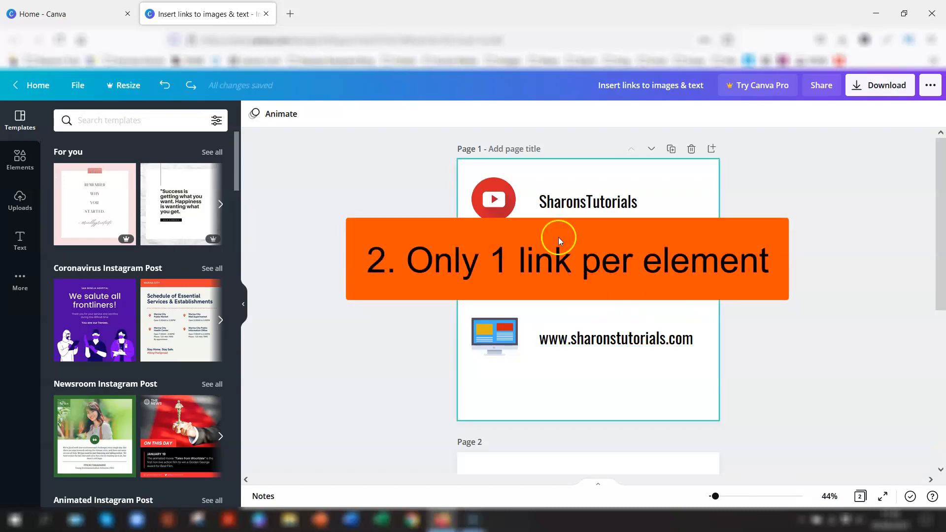
Edit the SharonsTutorials text, typing 'sharon', and select the new second line
{"action": "left_click", "coordinate": [586, 201]}
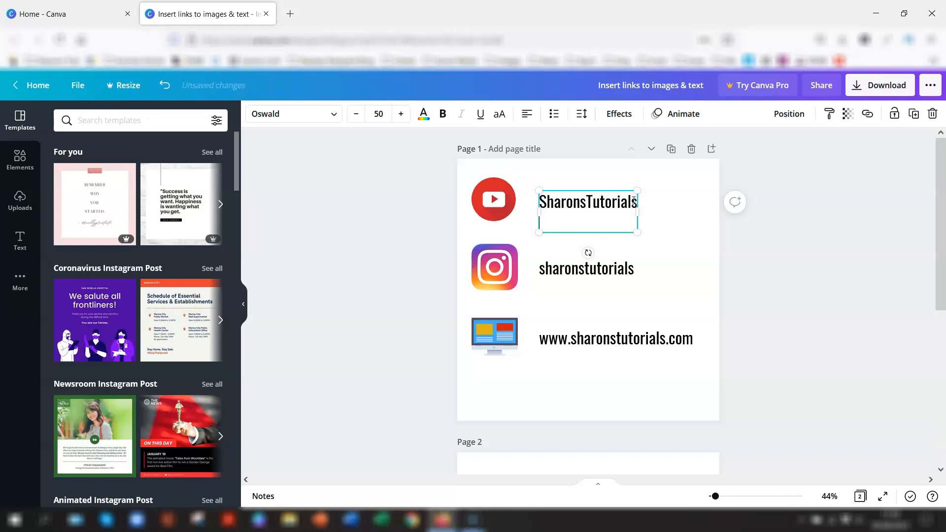
{"action": "type", "text": "sharonstutorials"}
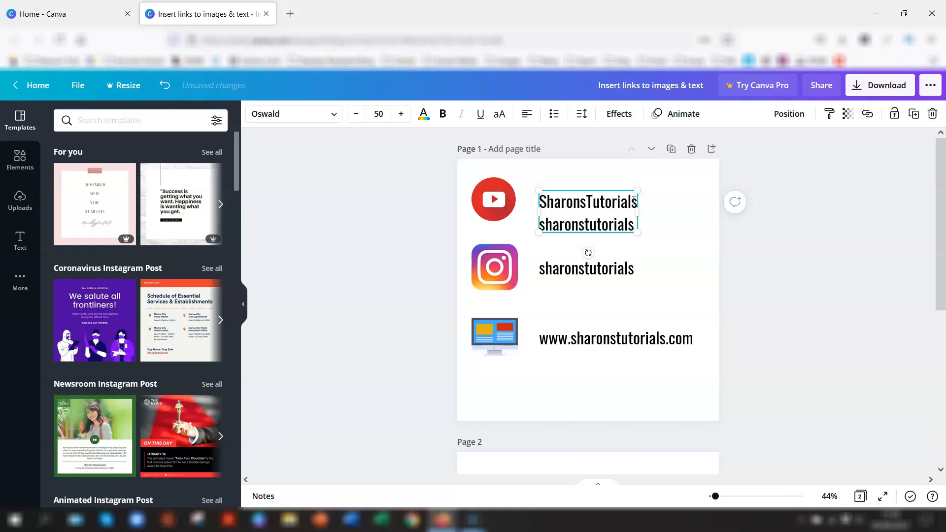
{"action": "double_click", "coordinate": [597, 224]}
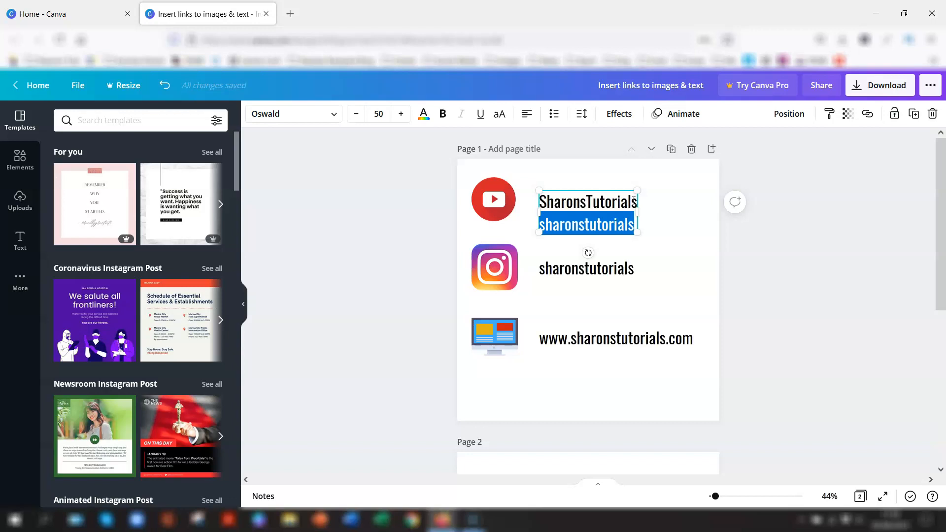
{"action": "mouse_move", "coordinate": [659, 236]}
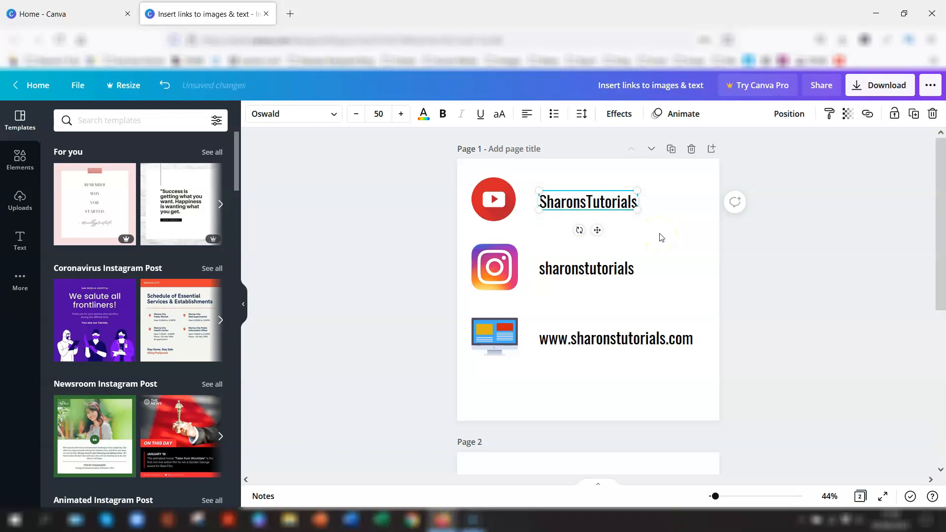
Select the Instagram, website and YouTube page-1 elements in turn to reach the YouTube icon
{"action": "left_click", "coordinate": [585, 268]}
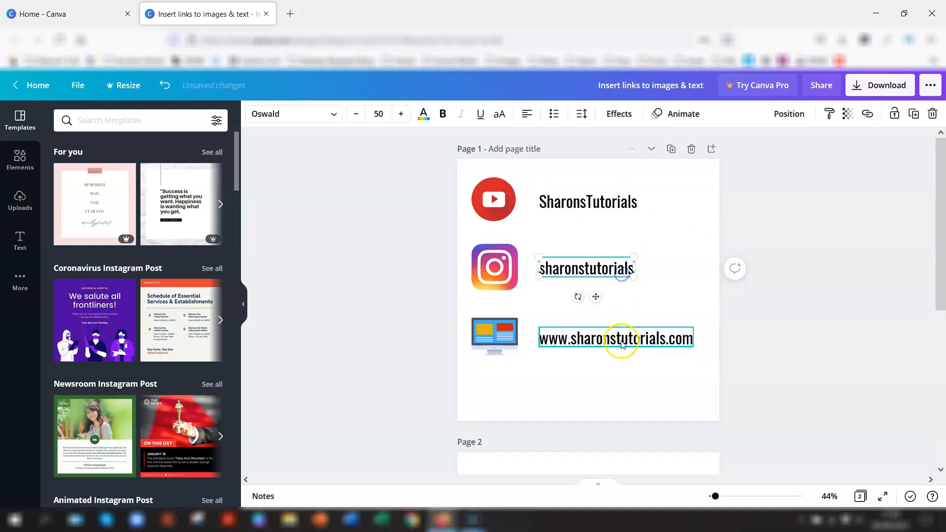
{"action": "left_click", "coordinate": [816, 267]}
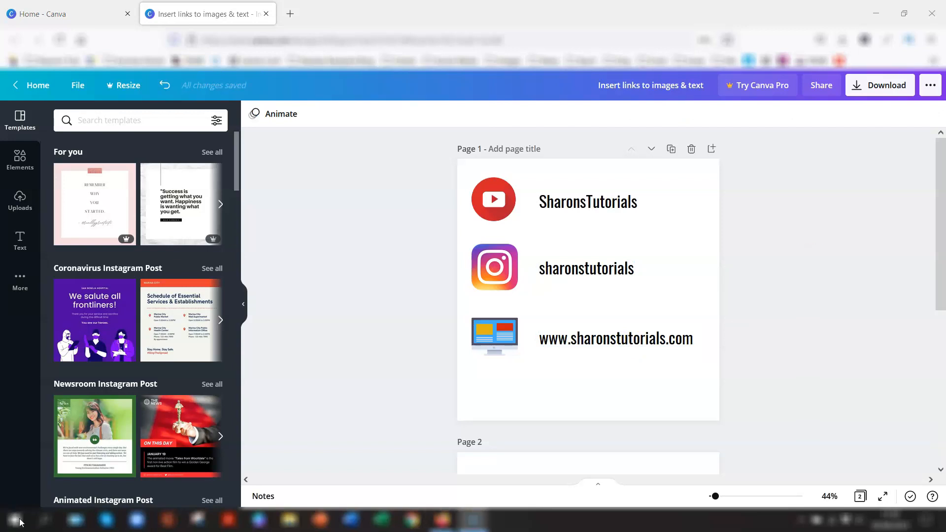
{"action": "mouse_move", "coordinate": [486, 161]}
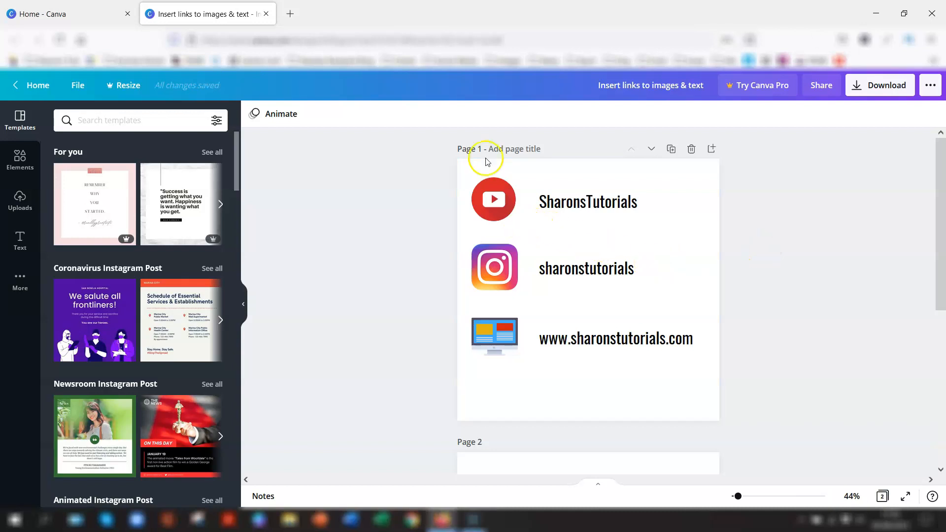
{"action": "left_click", "coordinate": [586, 201]}
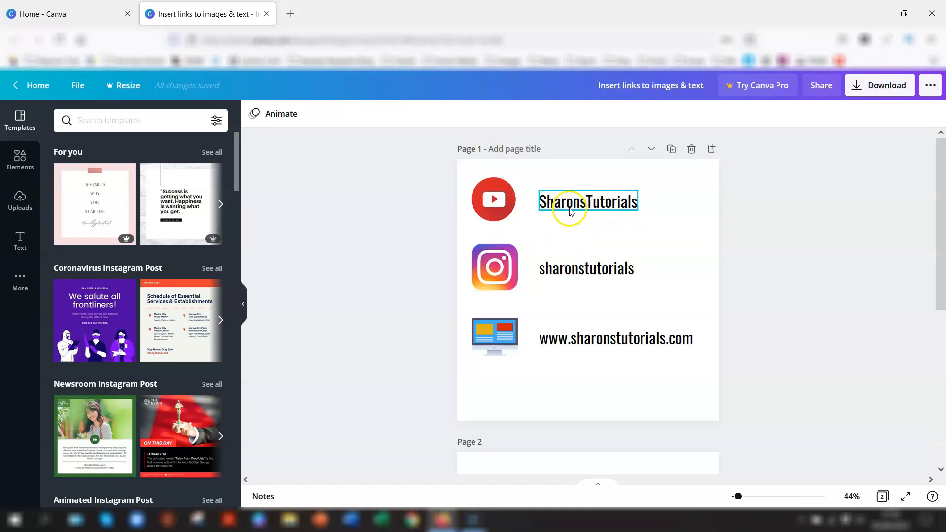
{"action": "left_click", "coordinate": [494, 266]}
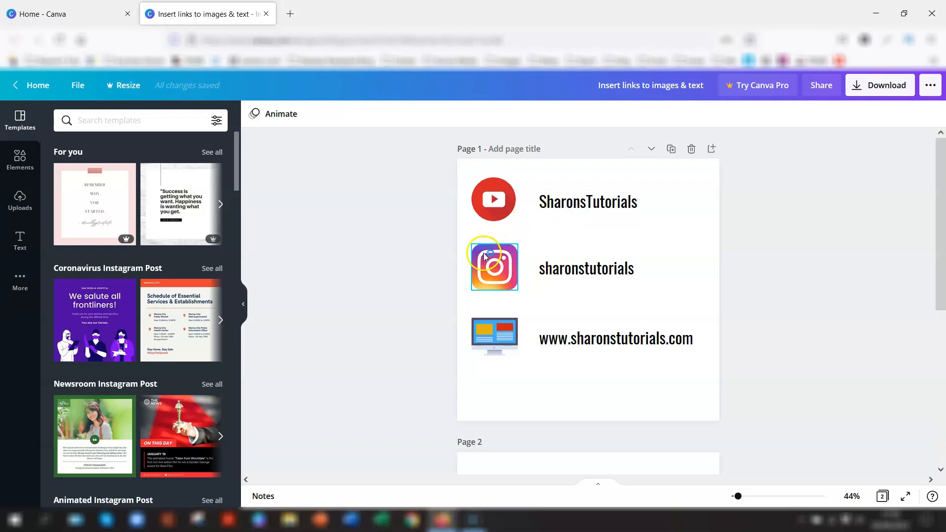
{"action": "left_click", "coordinate": [494, 201]}
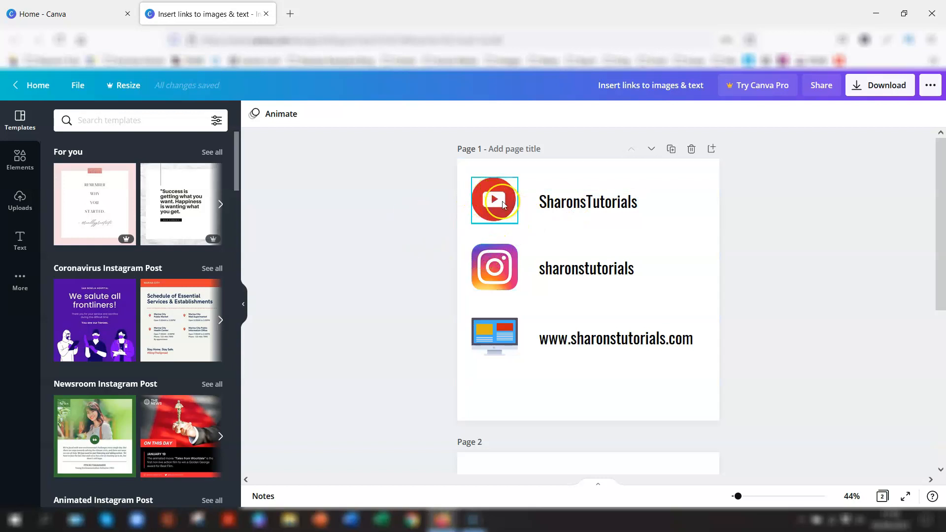
{"action": "left_click", "coordinate": [586, 201]}
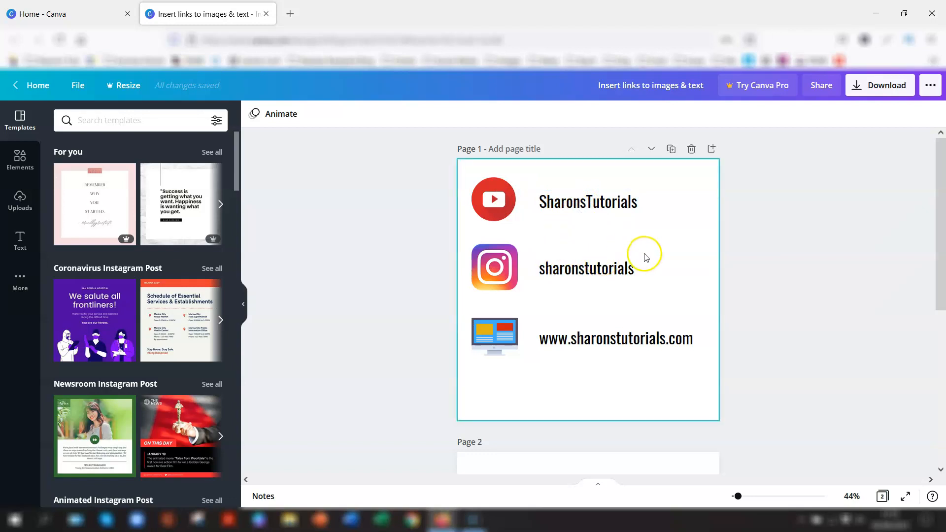
{"action": "mouse_move", "coordinate": [573, 234]}
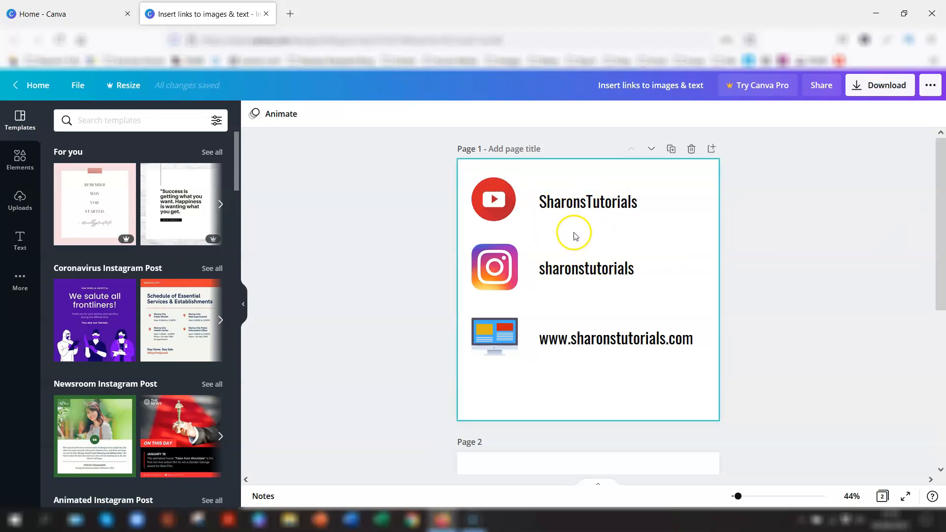
{"action": "left_click", "coordinate": [494, 200]}
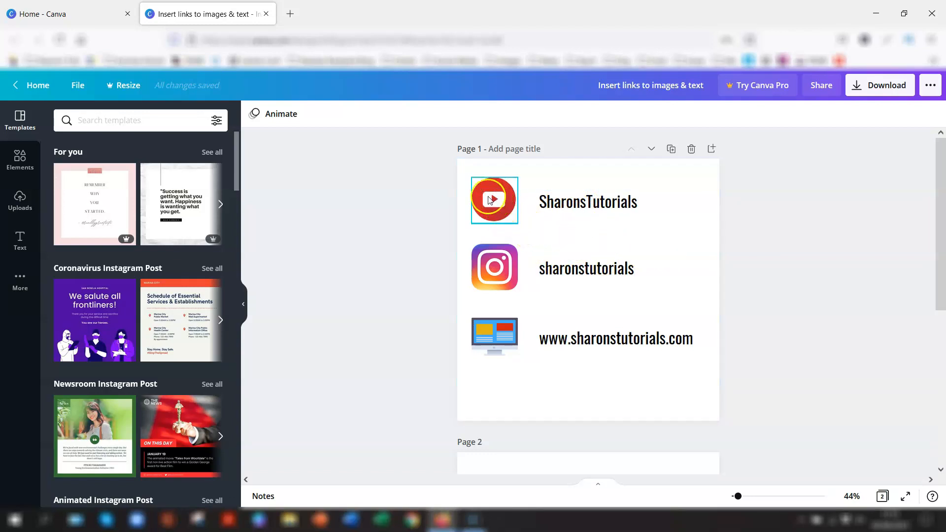
{"action": "left_click", "coordinate": [493, 201]}
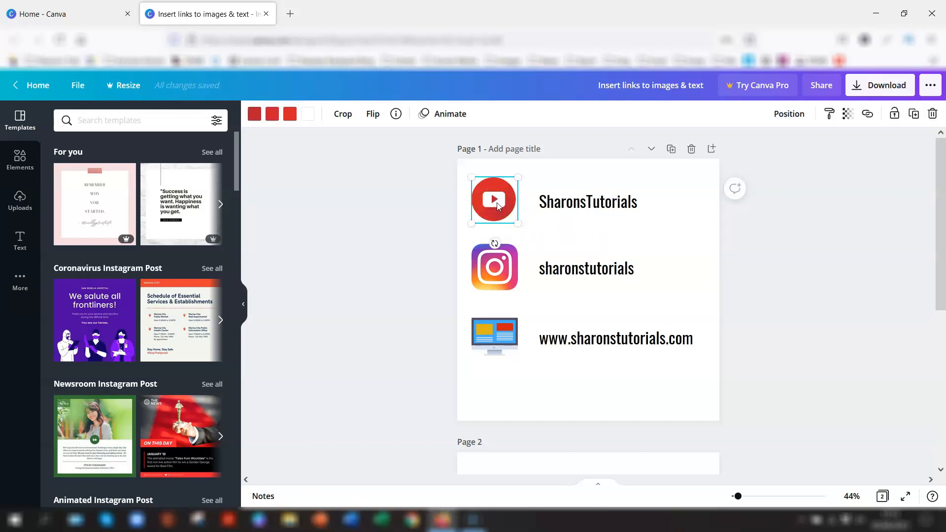
{"action": "left_click", "coordinate": [499, 210]}
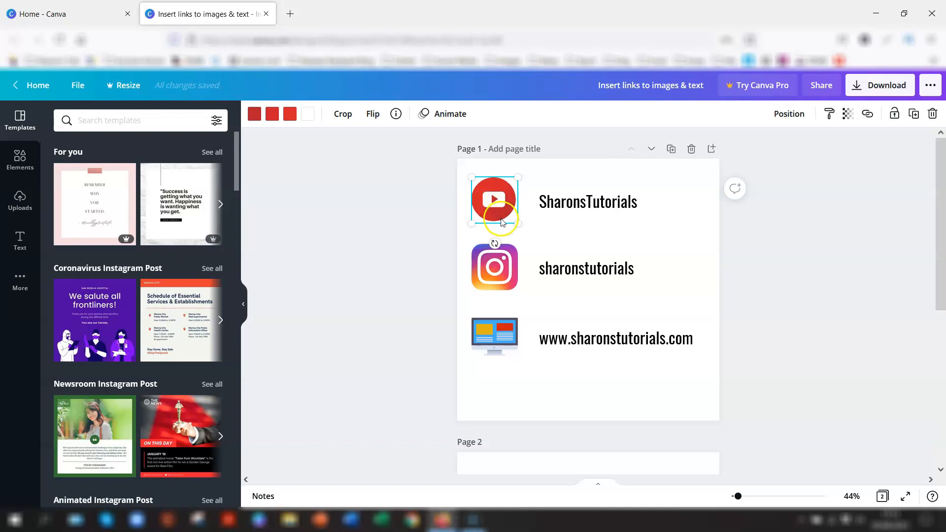
{"action": "scroll", "scroll_direction": "down", "scroll_amount": 3}
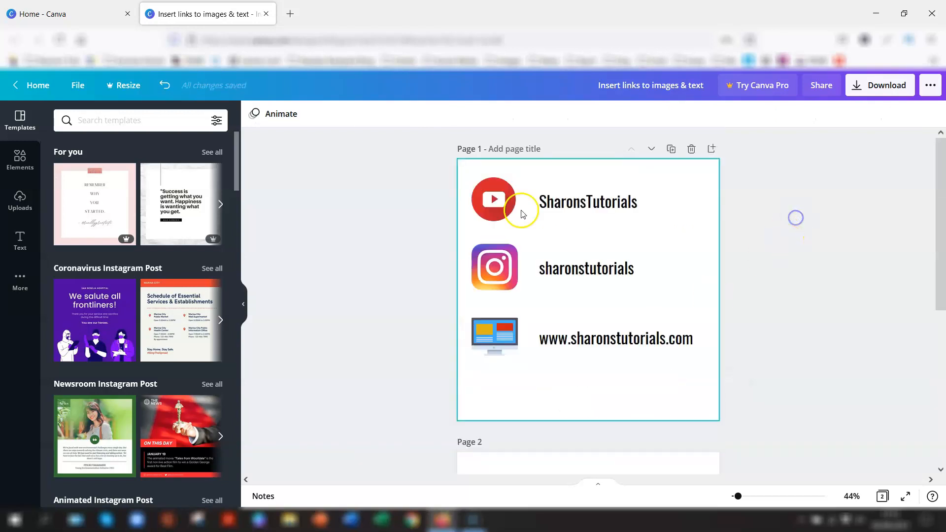
Select the YouTube icon and attach a link through the toolbar Link settings
{"action": "left_click", "coordinate": [493, 199]}
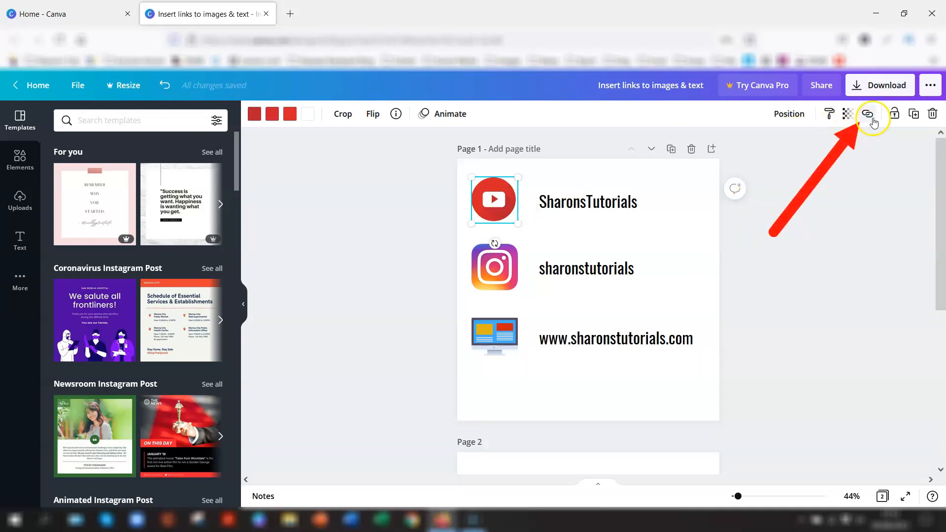
{"action": "mouse_move", "coordinate": [869, 115]}
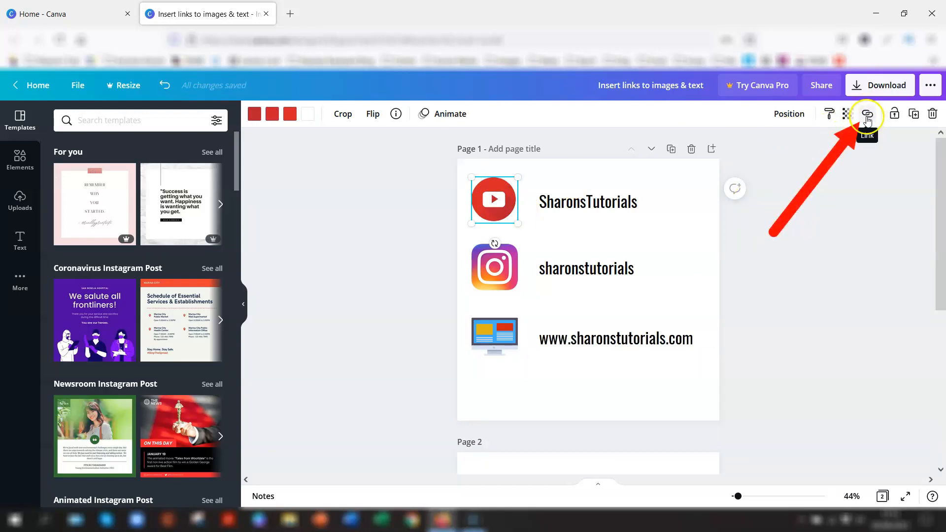
{"action": "left_click", "coordinate": [867, 113]}
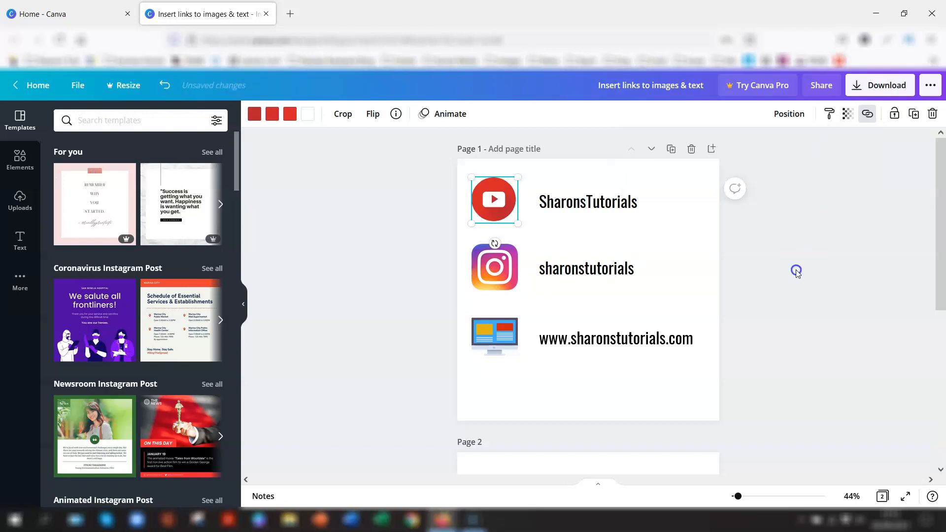
{"action": "left_click", "coordinate": [587, 201]}
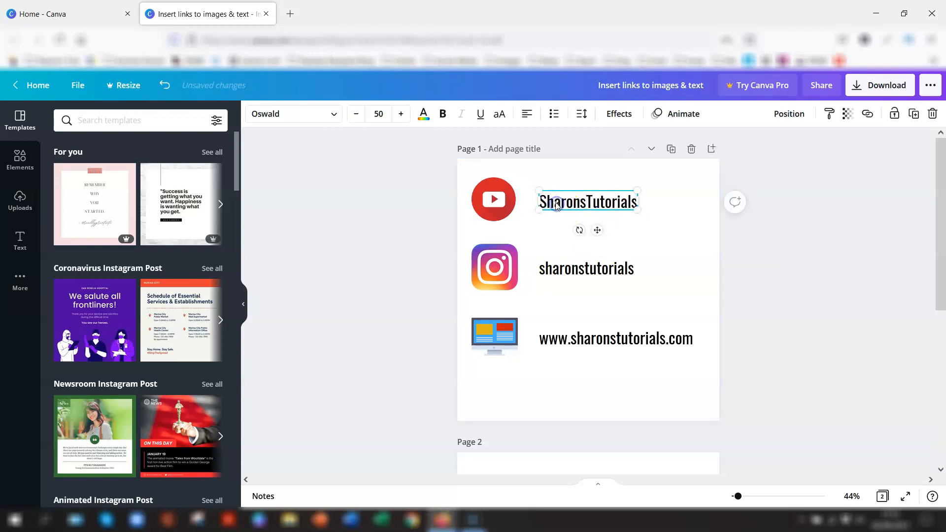
Link the whole SharonsTutorials label to the YouTube channel URL, underlining it
{"action": "triple_click", "coordinate": [587, 201]}
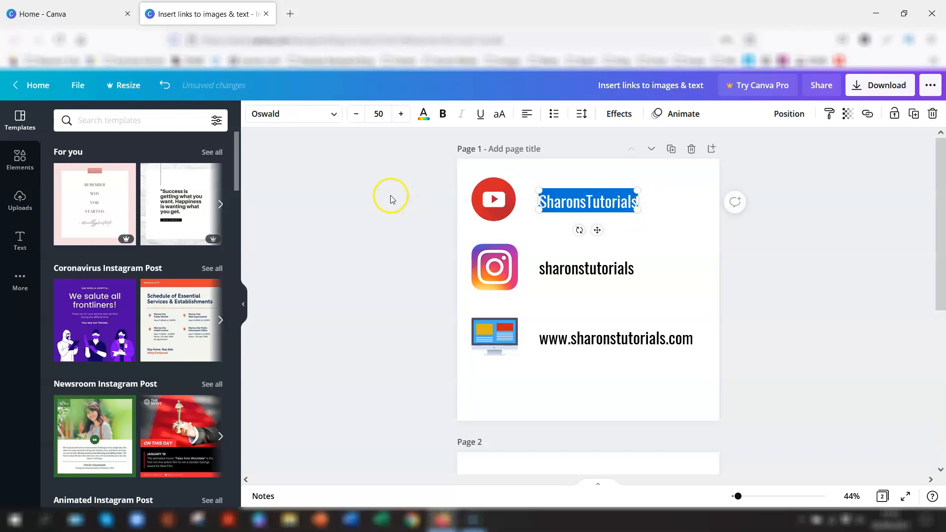
{"action": "mouse_move", "coordinate": [867, 113]}
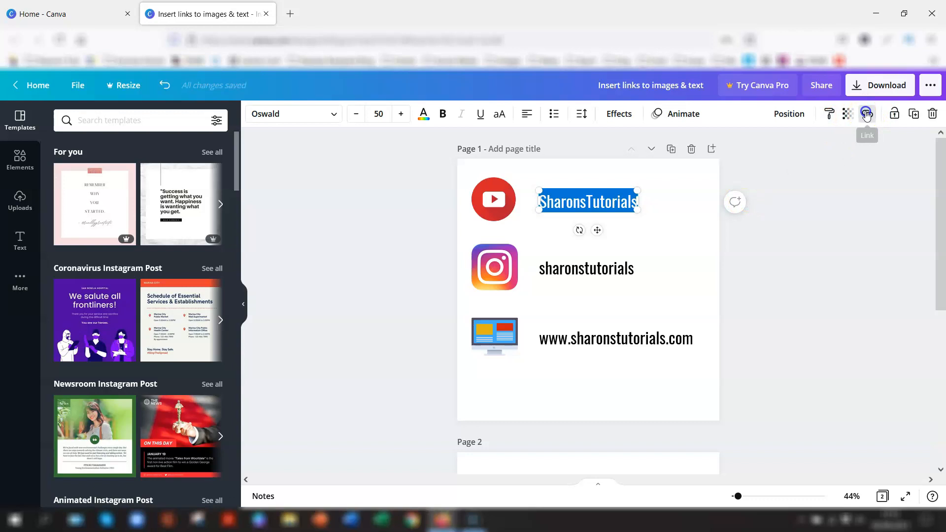
{"action": "left_click", "coordinate": [866, 113]}
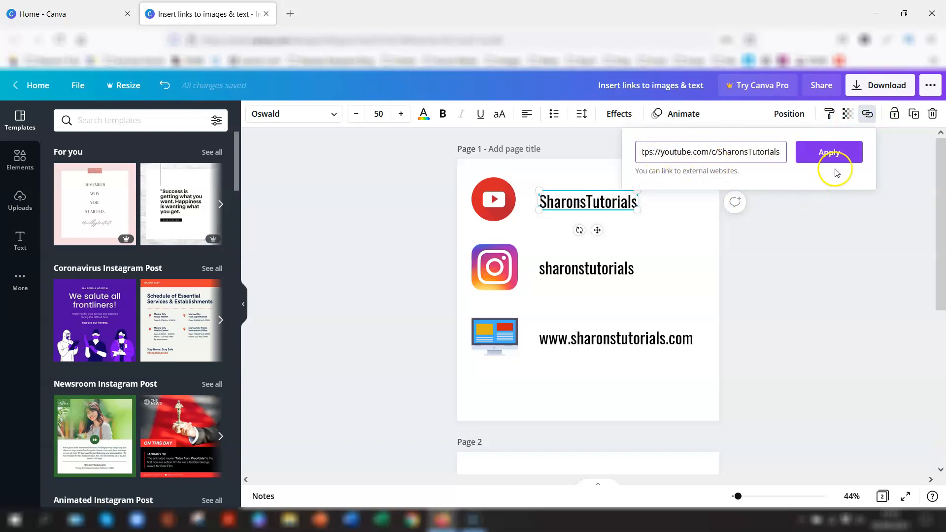
{"action": "left_click", "coordinate": [828, 151]}
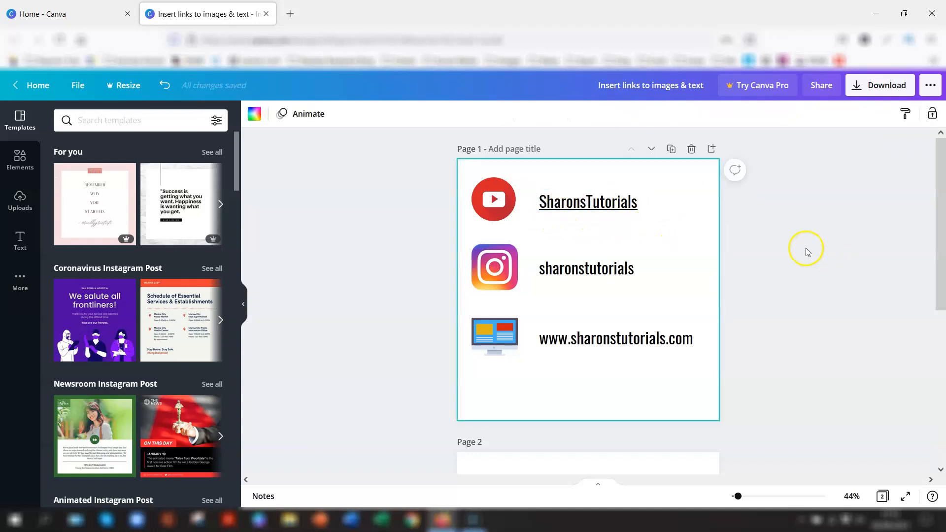
{"action": "mouse_move", "coordinate": [519, 302]}
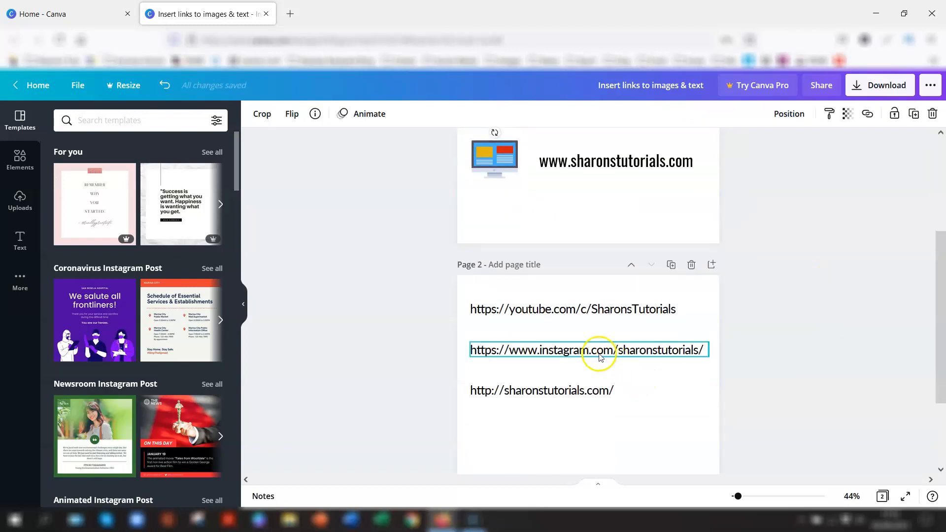
Copy the Instagram address from page 2 and link it to the Instagram icon and sharonstutorials text
{"action": "double_click", "coordinate": [483, 349]}
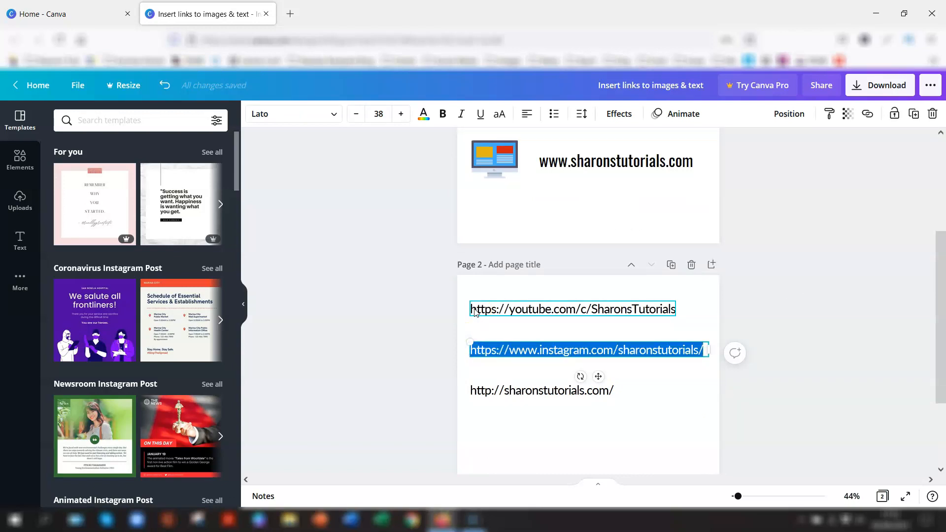
{"action": "scroll", "scroll_direction": "up", "scroll_amount": 3}
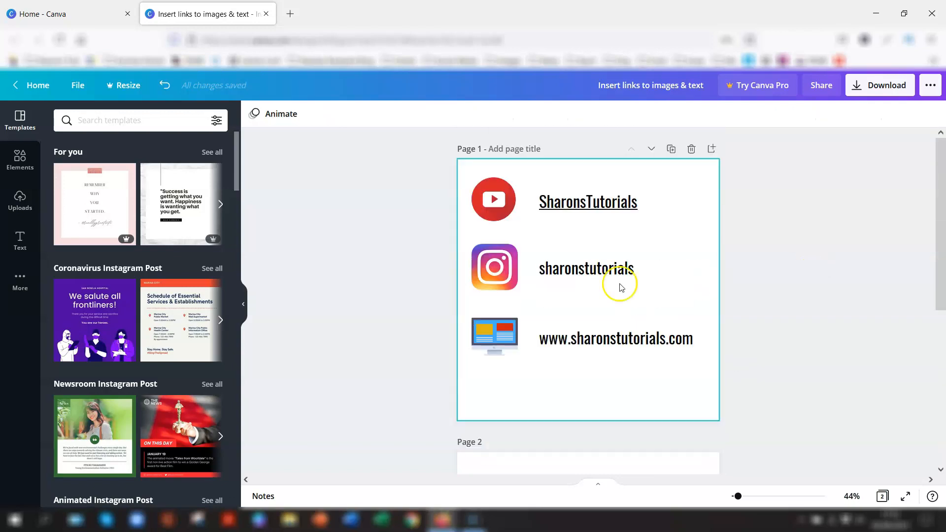
{"action": "left_click", "coordinate": [493, 267]}
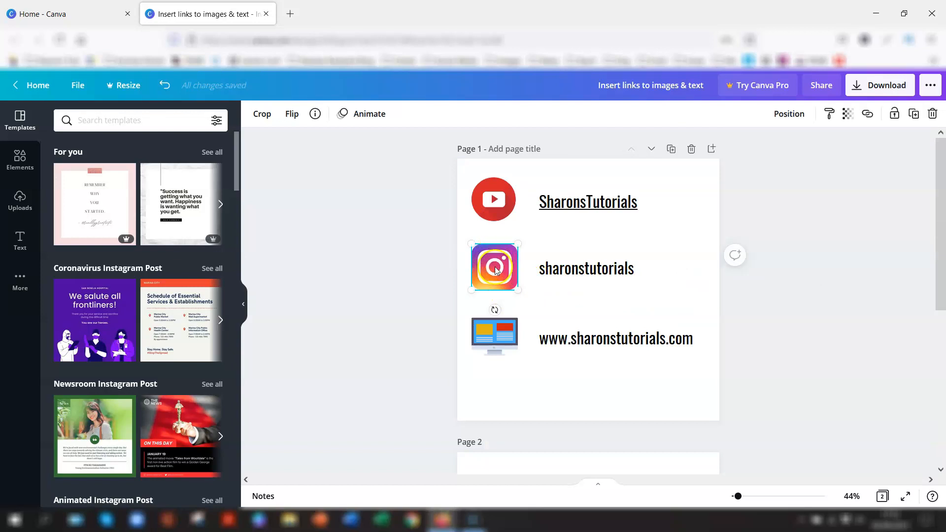
{"action": "mouse_move", "coordinate": [867, 113]}
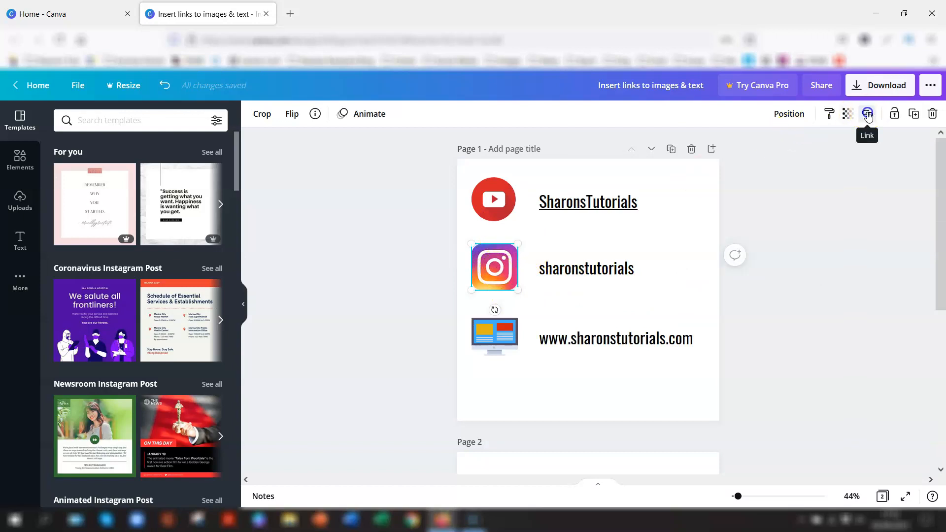
{"action": "left_click", "coordinate": [867, 113]}
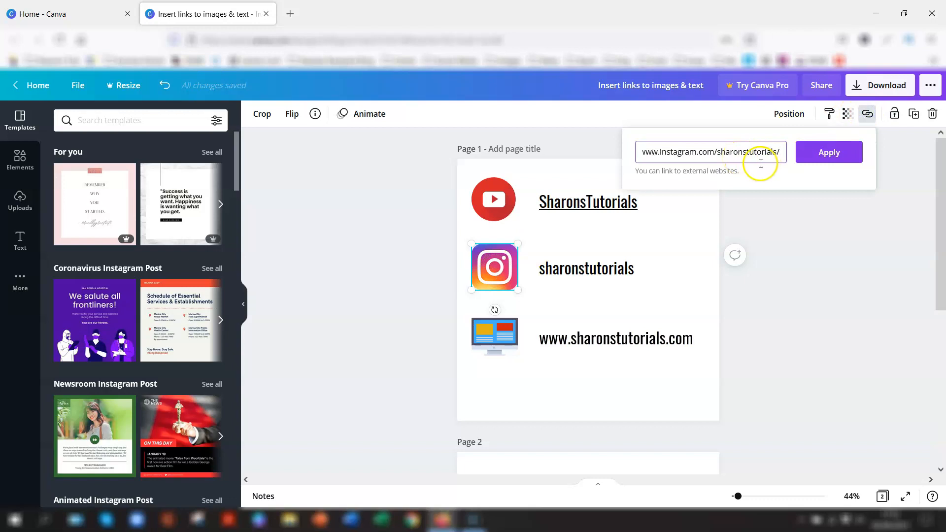
{"action": "left_click", "coordinate": [586, 268]}
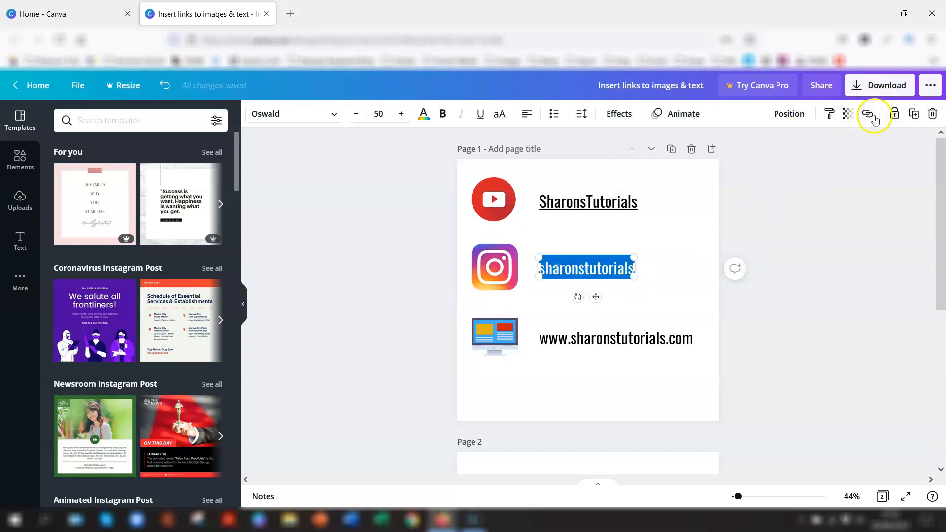
{"action": "left_click", "coordinate": [866, 114]}
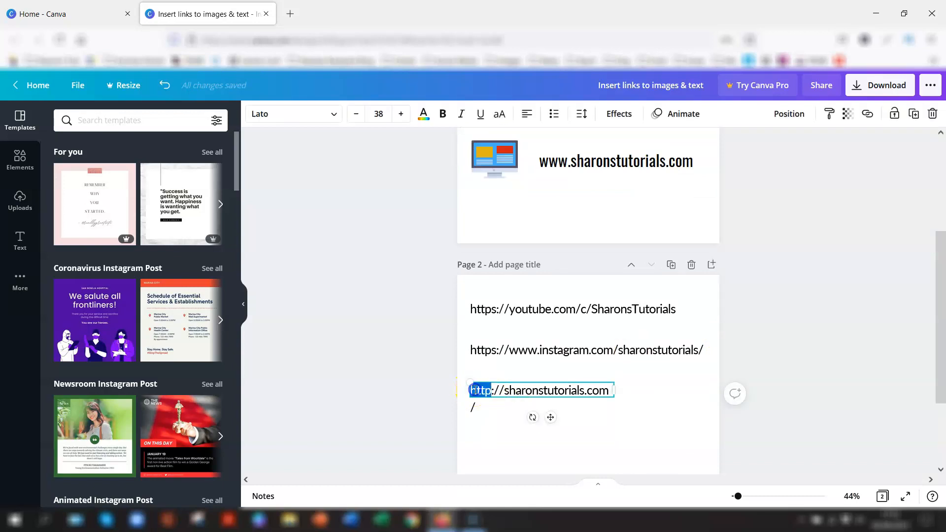
{"action": "left_click", "coordinate": [867, 114]}
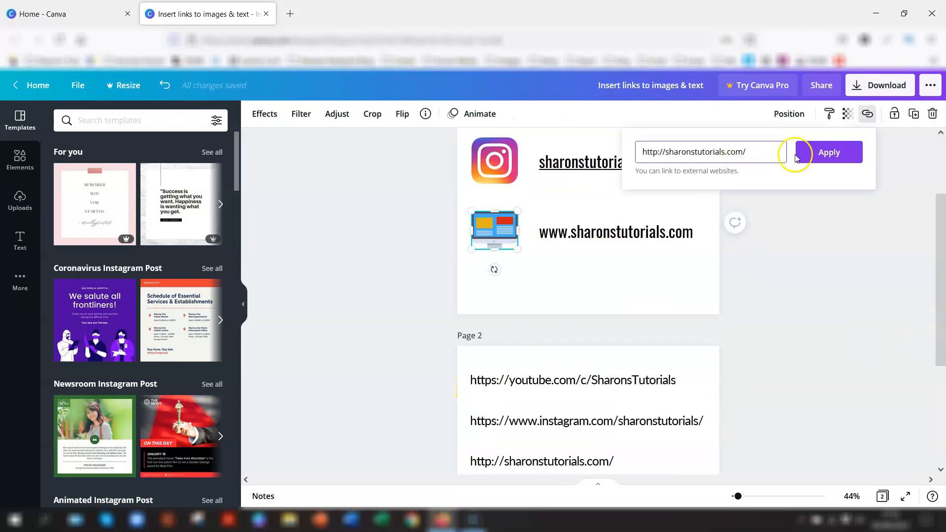
{"action": "left_click", "coordinate": [828, 153]}
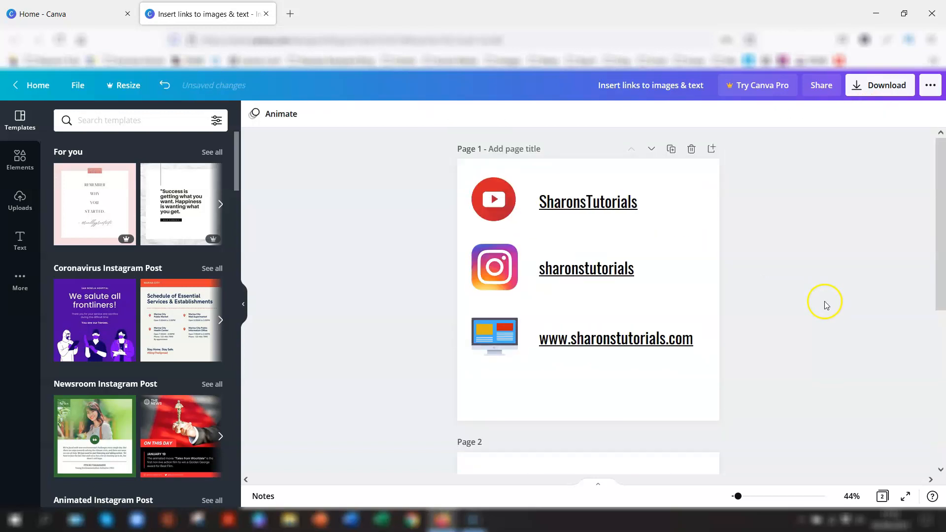
{"action": "left_click", "coordinate": [576, 326]}
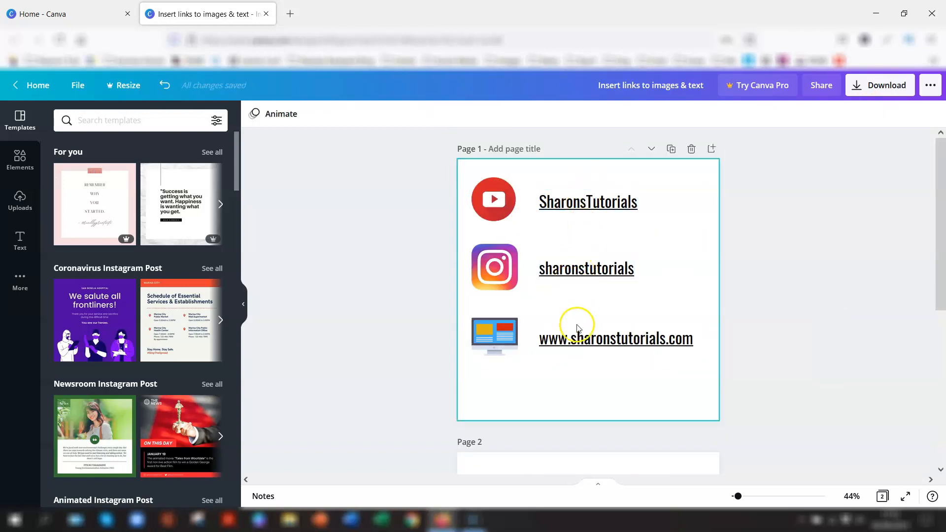
{"action": "mouse_move", "coordinate": [702, 246]}
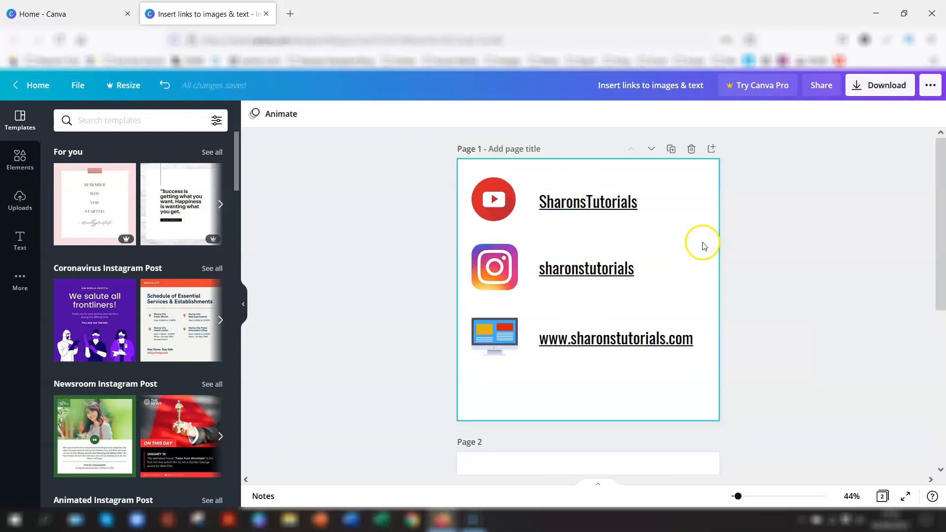
{"action": "left_click", "coordinate": [494, 200]}
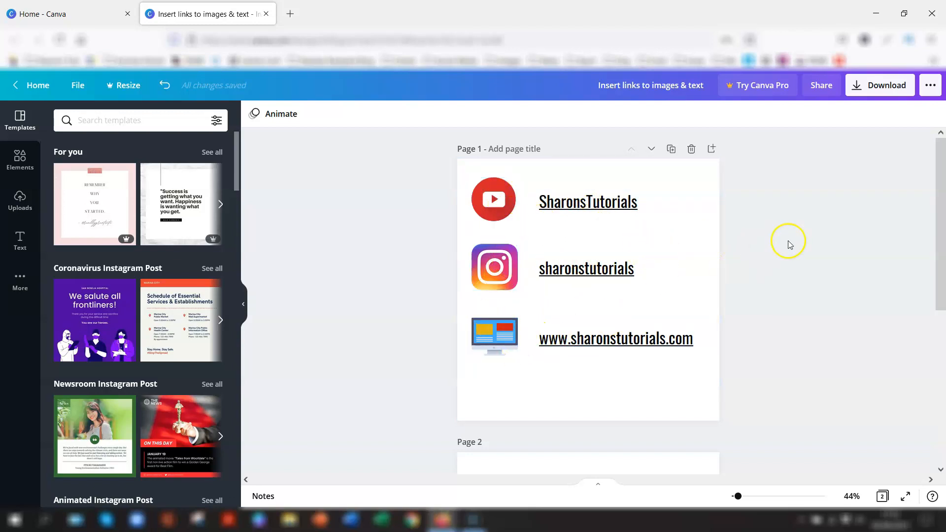
Download only page 1 as a standard PDF and dismiss the referral pop-up
{"action": "left_click", "coordinate": [879, 85]}
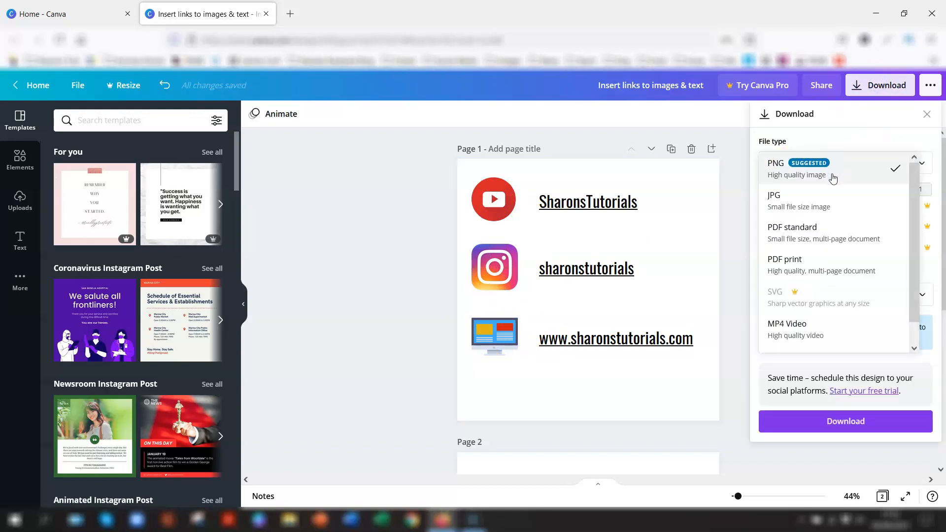
{"action": "left_click", "coordinate": [792, 232]}
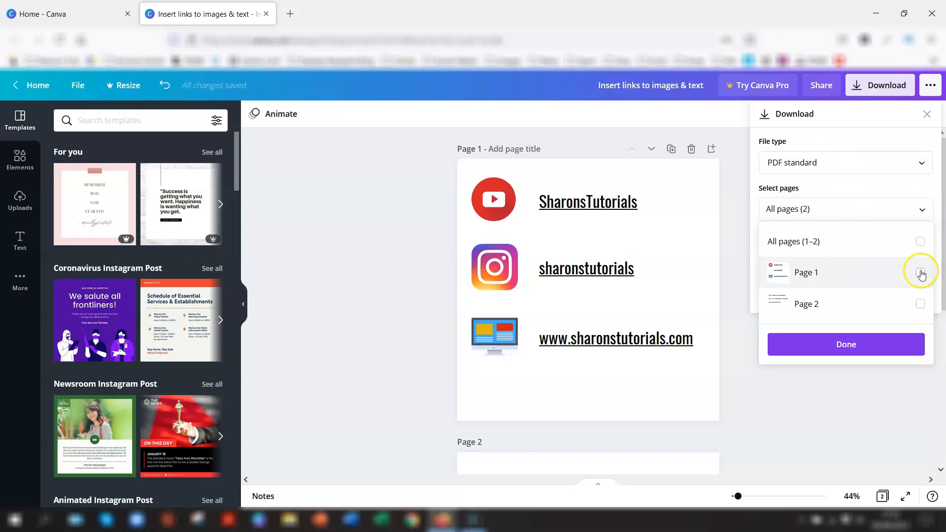
{"action": "left_click", "coordinate": [920, 272]}
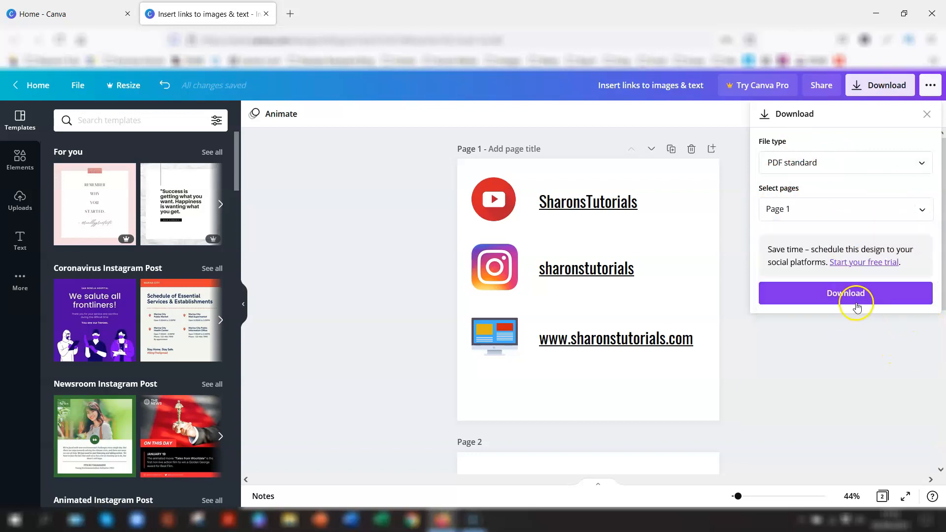
{"action": "left_click", "coordinate": [845, 293]}
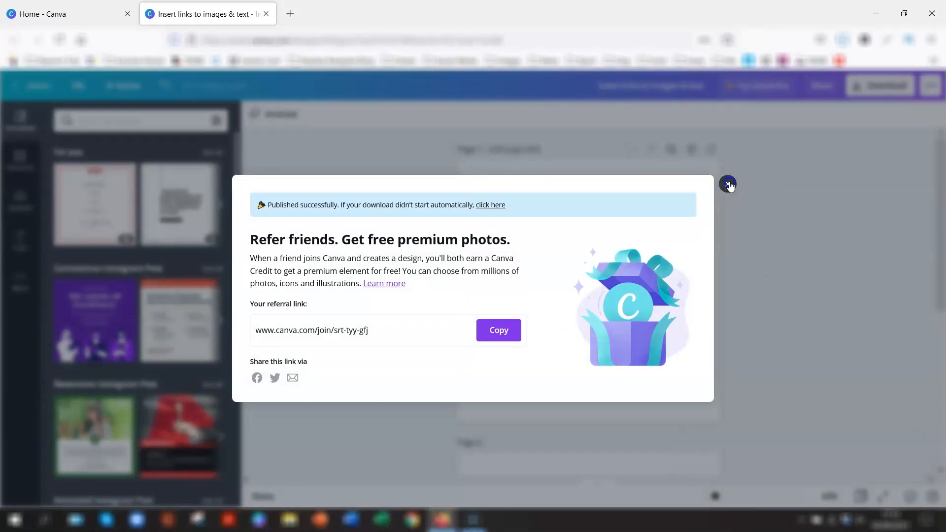
{"action": "left_click", "coordinate": [727, 184]}
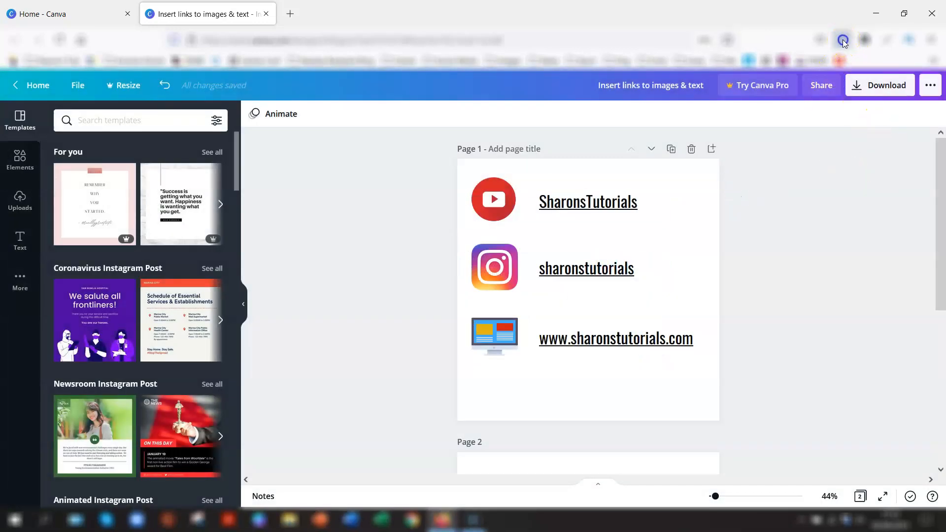
{"action": "mouse_move", "coordinate": [627, 80]}
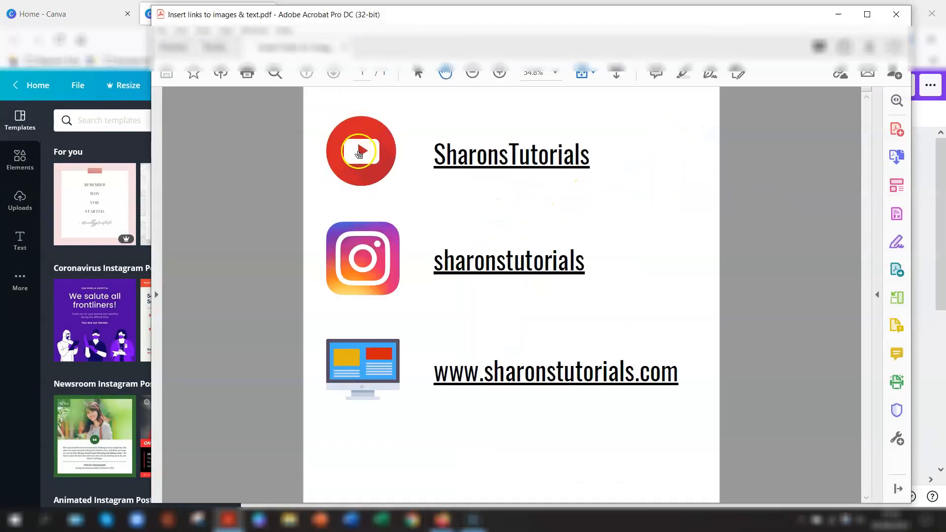
{"action": "mouse_move", "coordinate": [361, 153]}
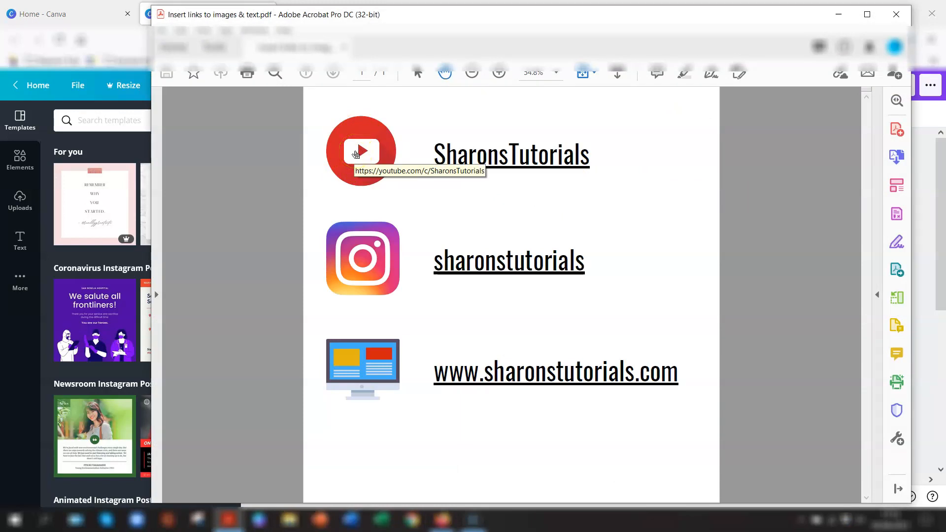
{"action": "mouse_move", "coordinate": [473, 160]}
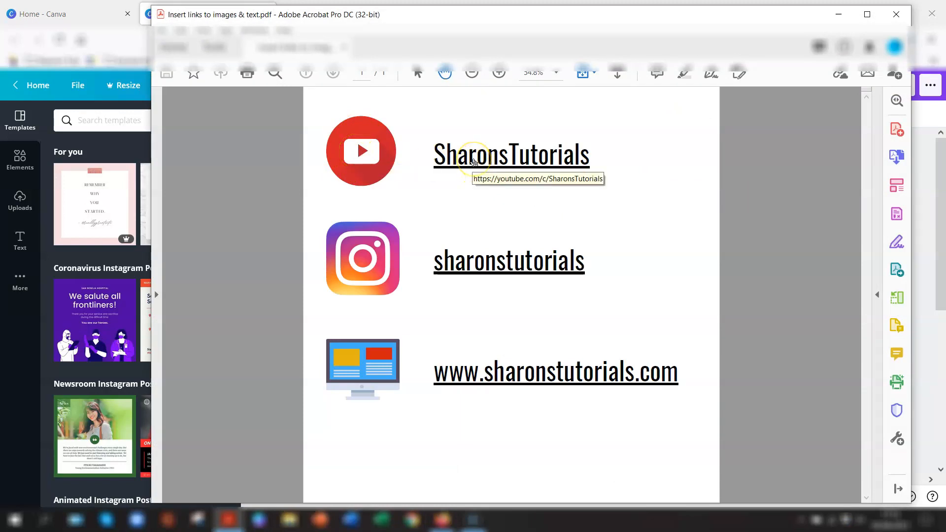
{"action": "mouse_move", "coordinate": [483, 267]}
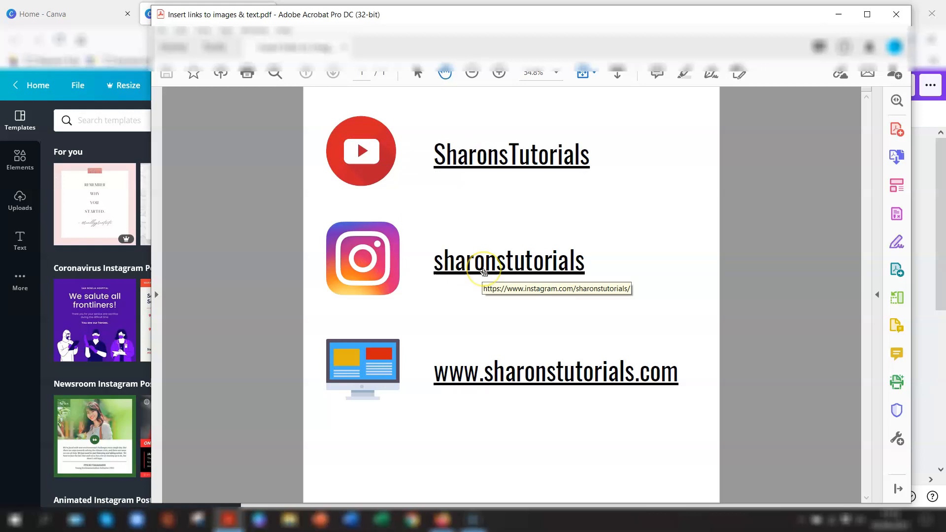
{"action": "mouse_move", "coordinate": [370, 371]}
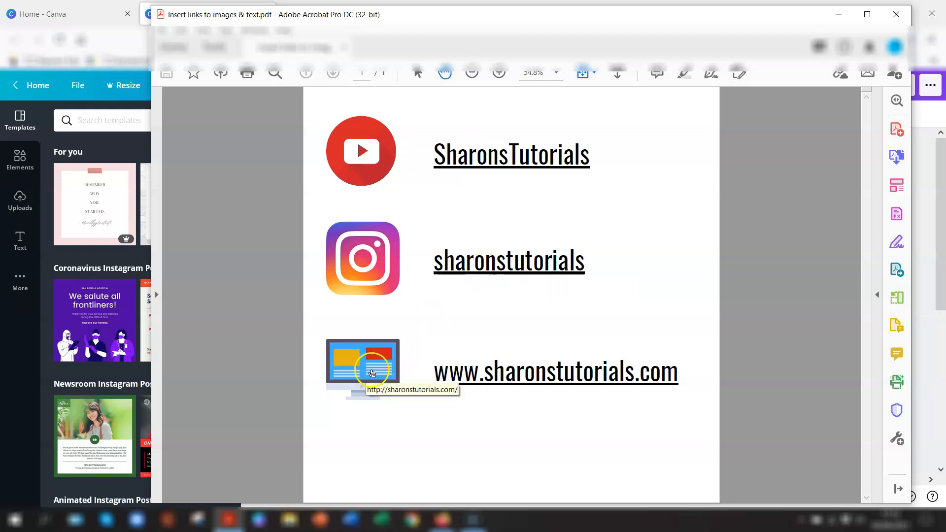
{"action": "mouse_move", "coordinate": [253, 257]}
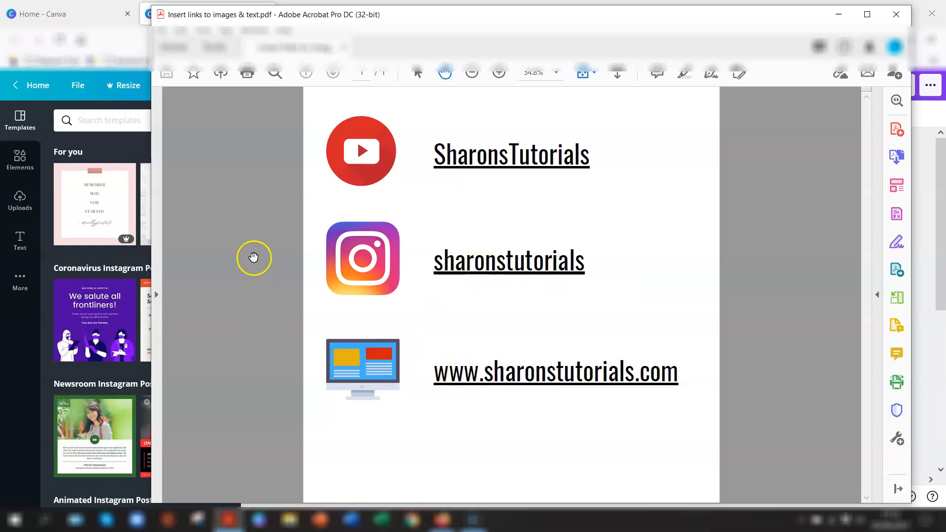
{"action": "mouse_move", "coordinate": [253, 257]}
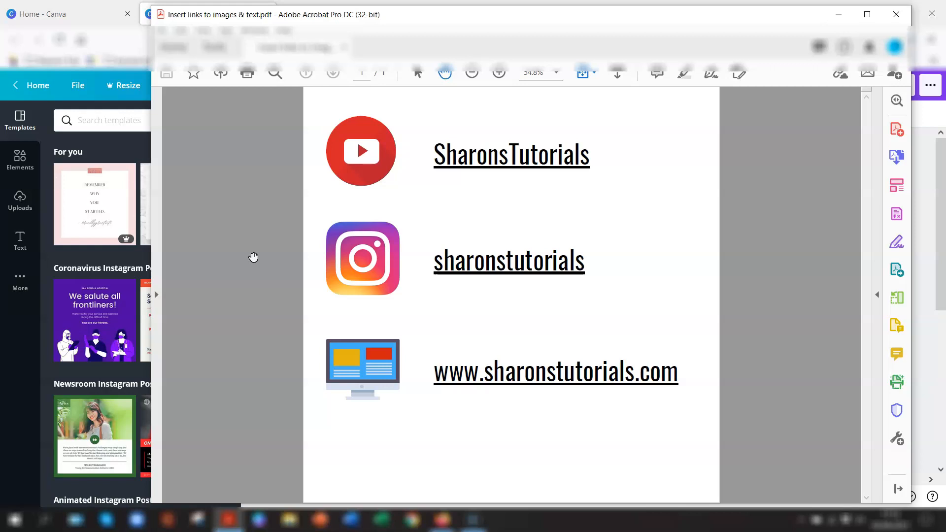
{"action": "mouse_move", "coordinate": [248, 258]}
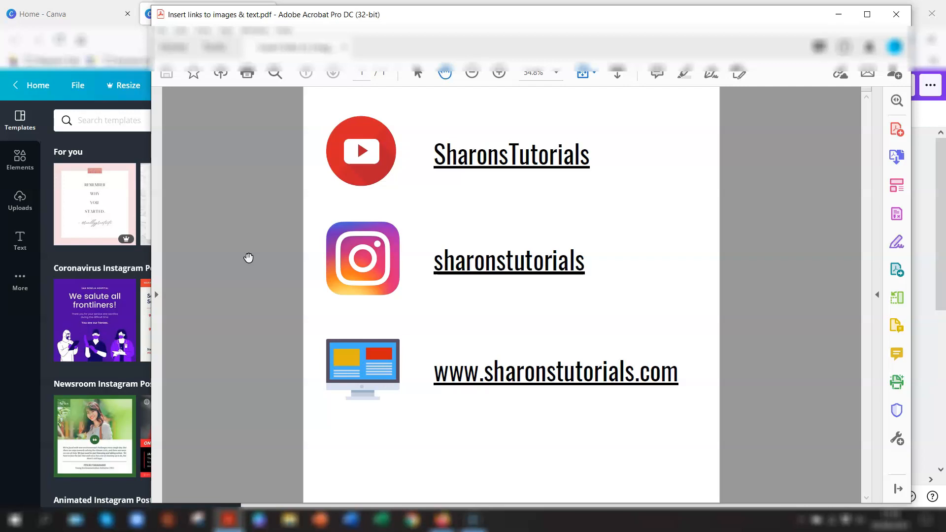